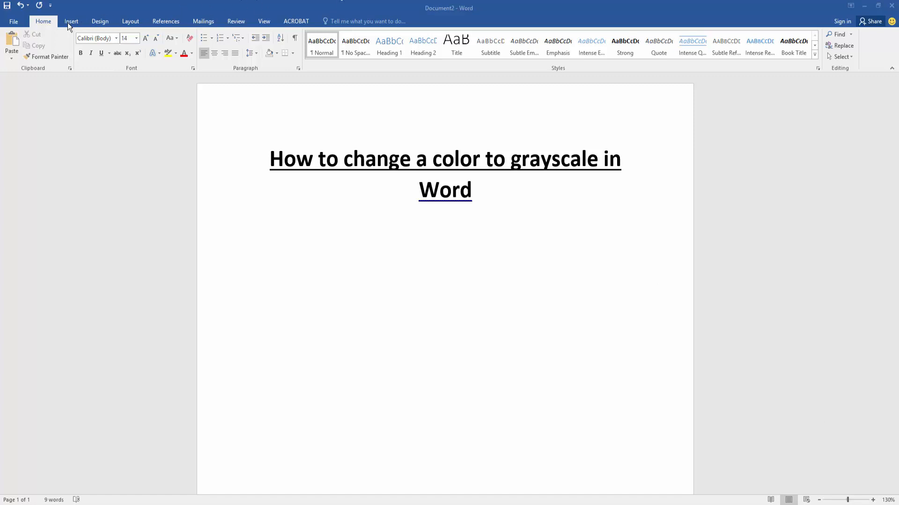
- Start inserting a Text Box shape from the Insert tab's Shapes gallery
click(71, 21)
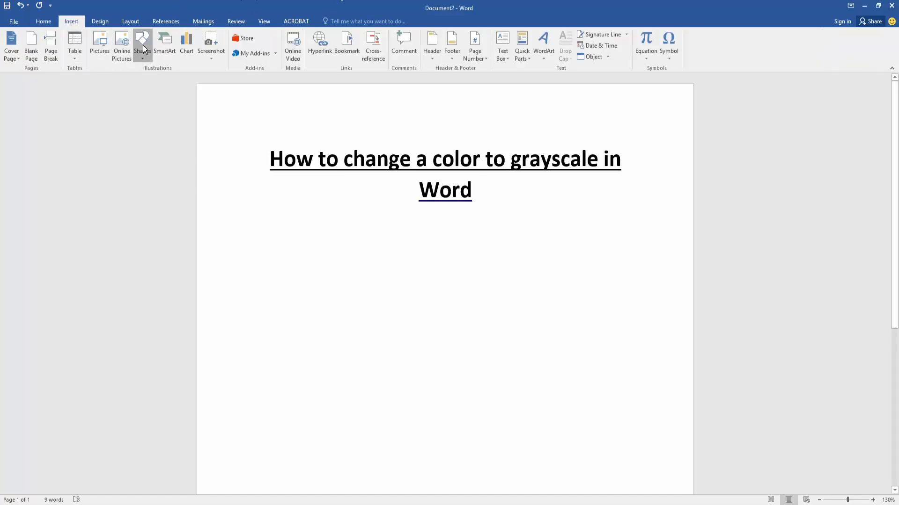
click(142, 46)
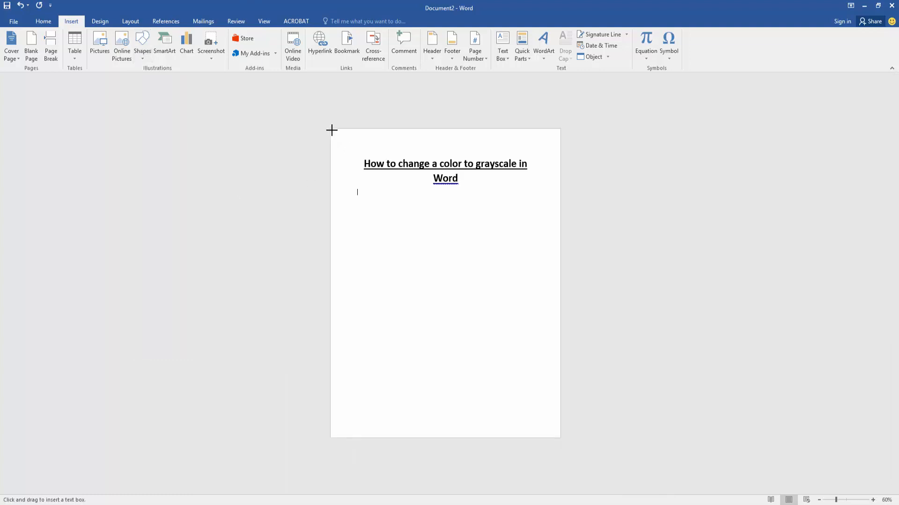
- Draw a text box from the page's top-left corner to its bottom-right corner
drag(332, 130, 557, 436)
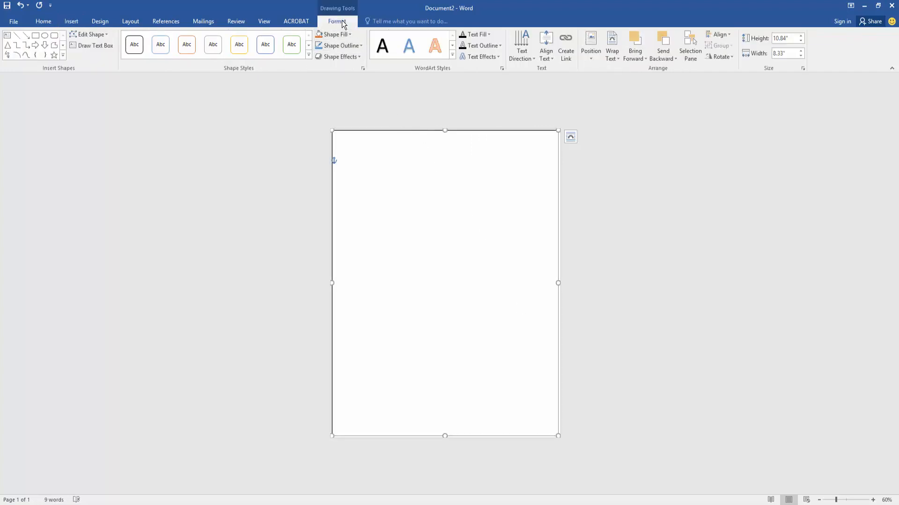
mouse_move(335, 34)
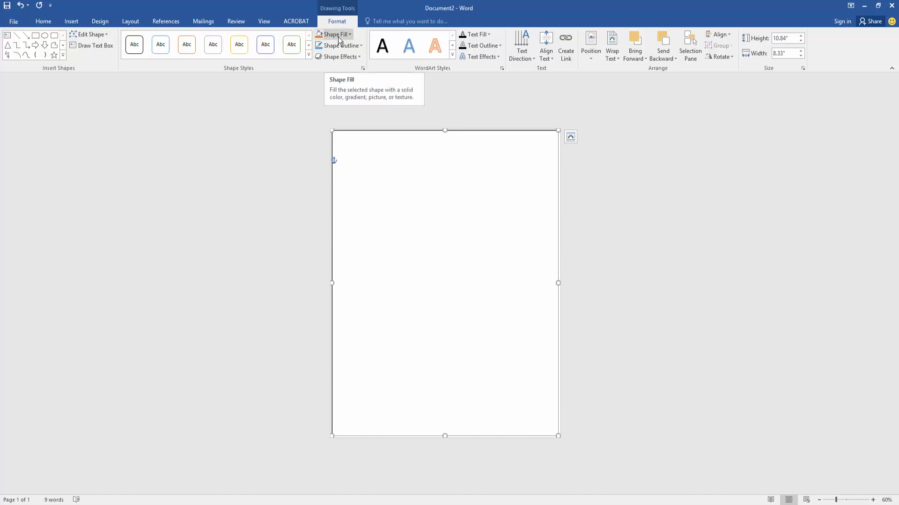
- Apply a solid gray Shape Fill to the text box and place the cursor inside
click(333, 34)
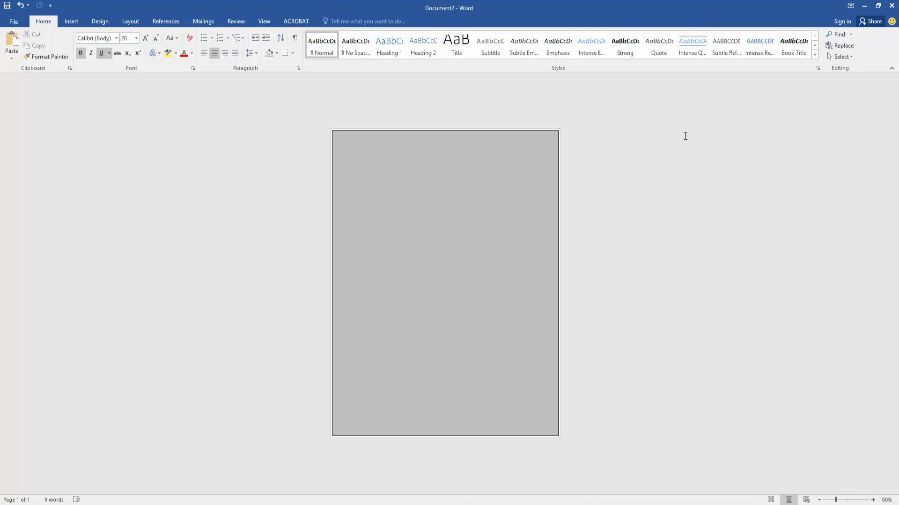
click(376, 163)
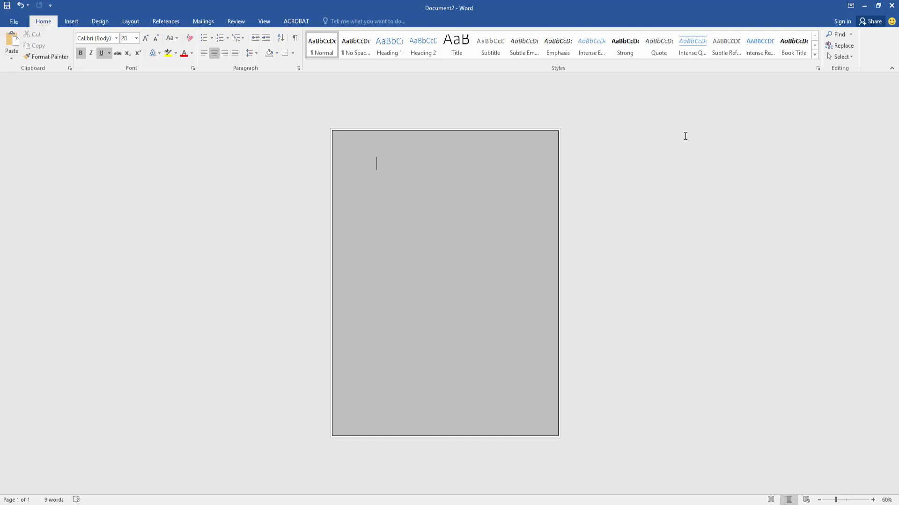